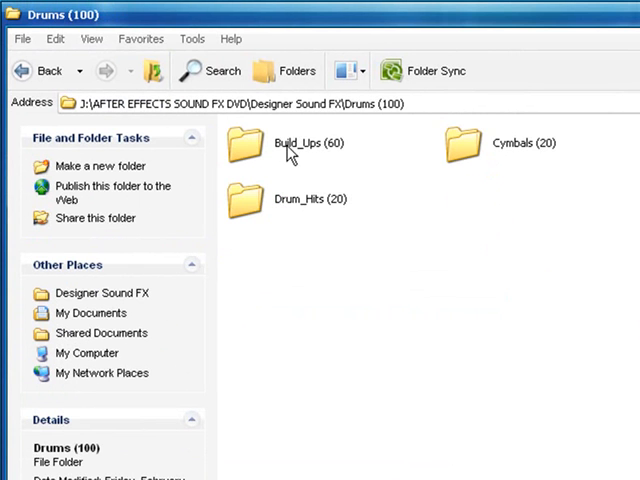
- Open the Build_Ups (60) folder inside Drums (100)
double_click(285, 145)
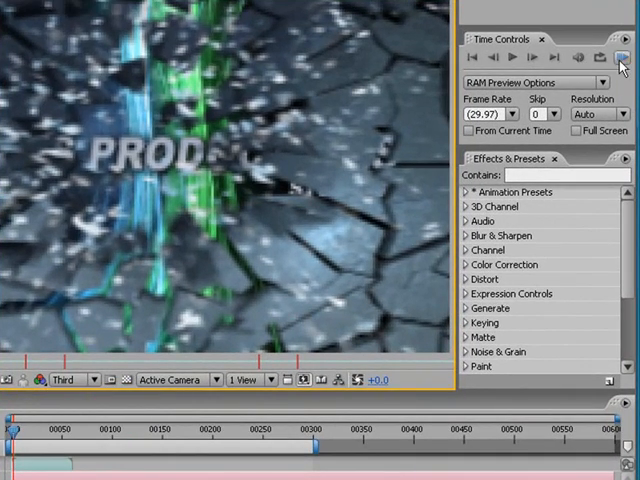
- RAM-preview the intro composition with its glass, airy, drum and build-up sounds
left_click(618, 57)
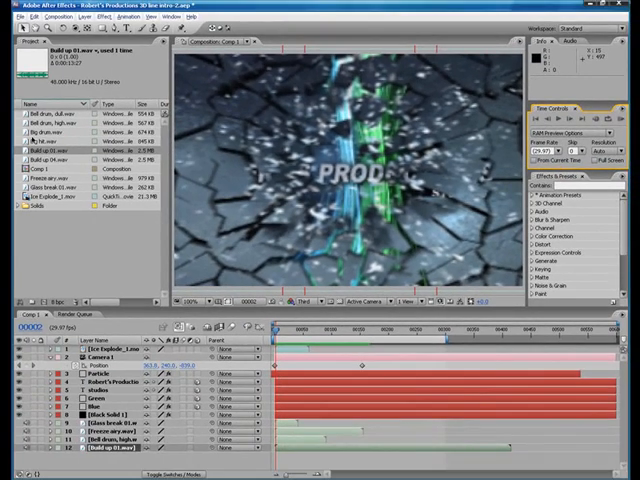
- Add Comp 1 to the Render Queue with Audio Output enabled in the Lossless module
left_click(13, 17)
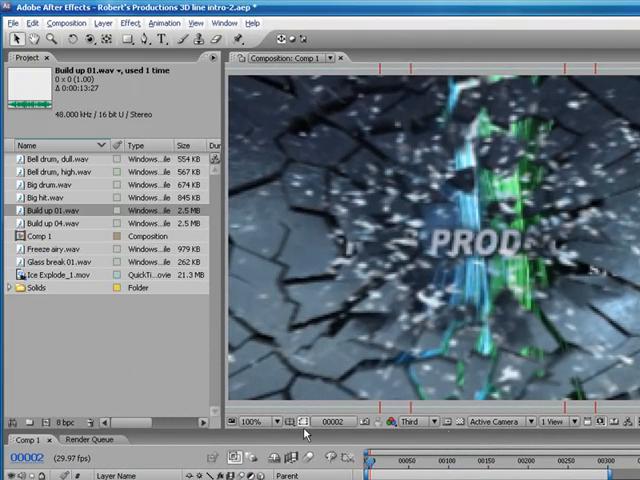
left_click(98, 33)
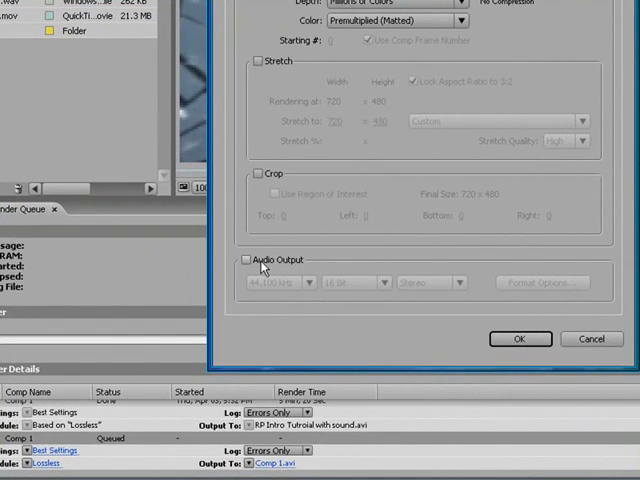
left_click(247, 260)
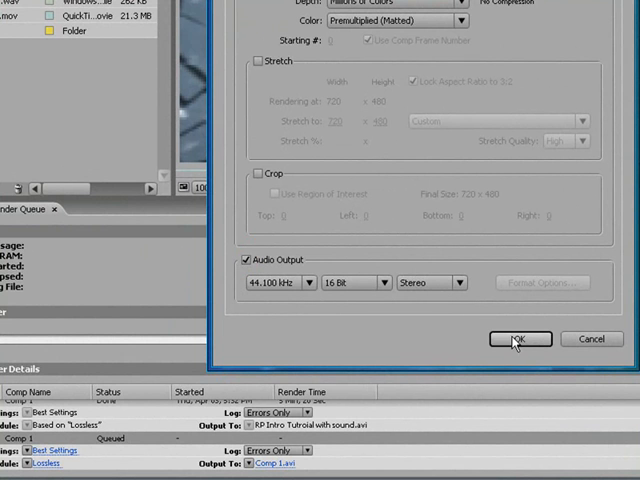
left_click(518, 338)
type("Tutorial Sound file")
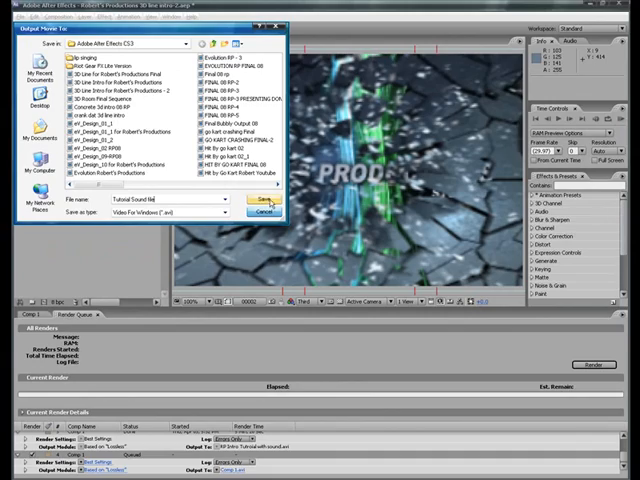
- Save the render output as 'Tutorial Sound file' in Video For Windows AVI format
left_click(256, 200)
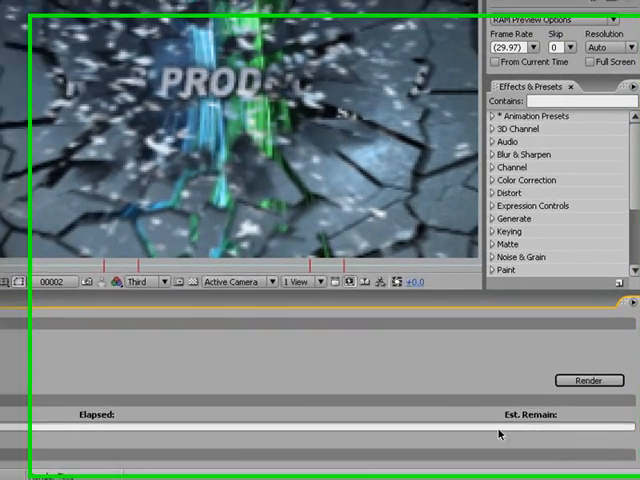
left_click(581, 379)
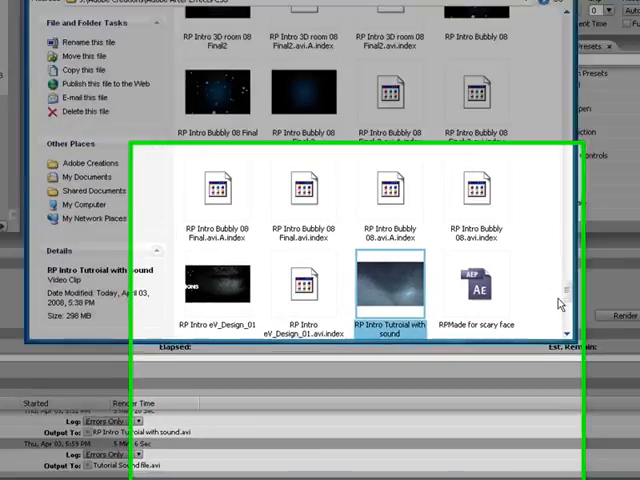
mouse_move(392, 188)
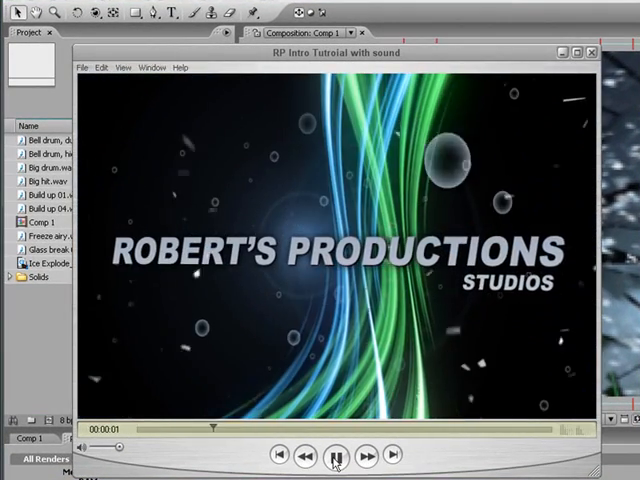
- Play the RP Intro with sound movie and pause it at the end, about ten seconds
left_click(337, 453)
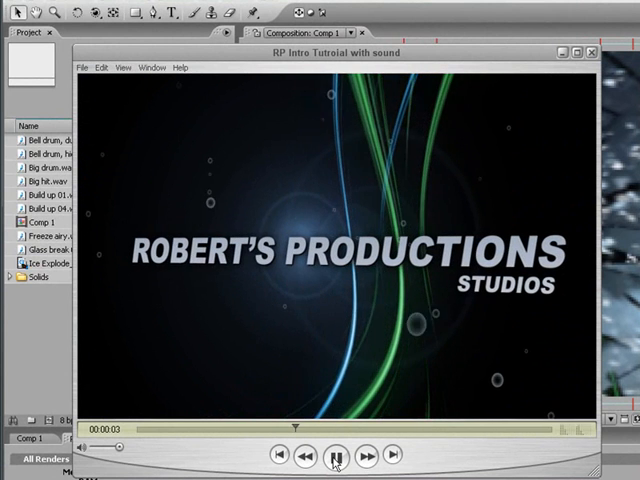
left_click(336, 453)
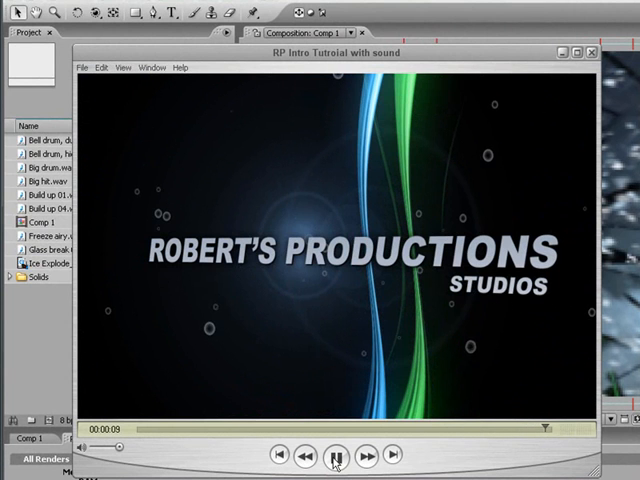
left_click(334, 454)
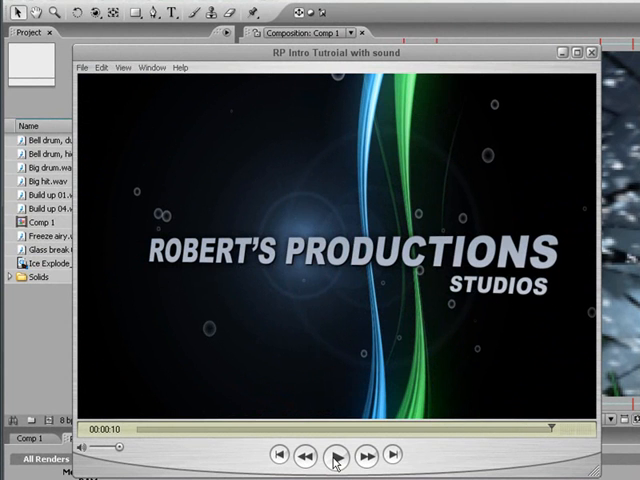